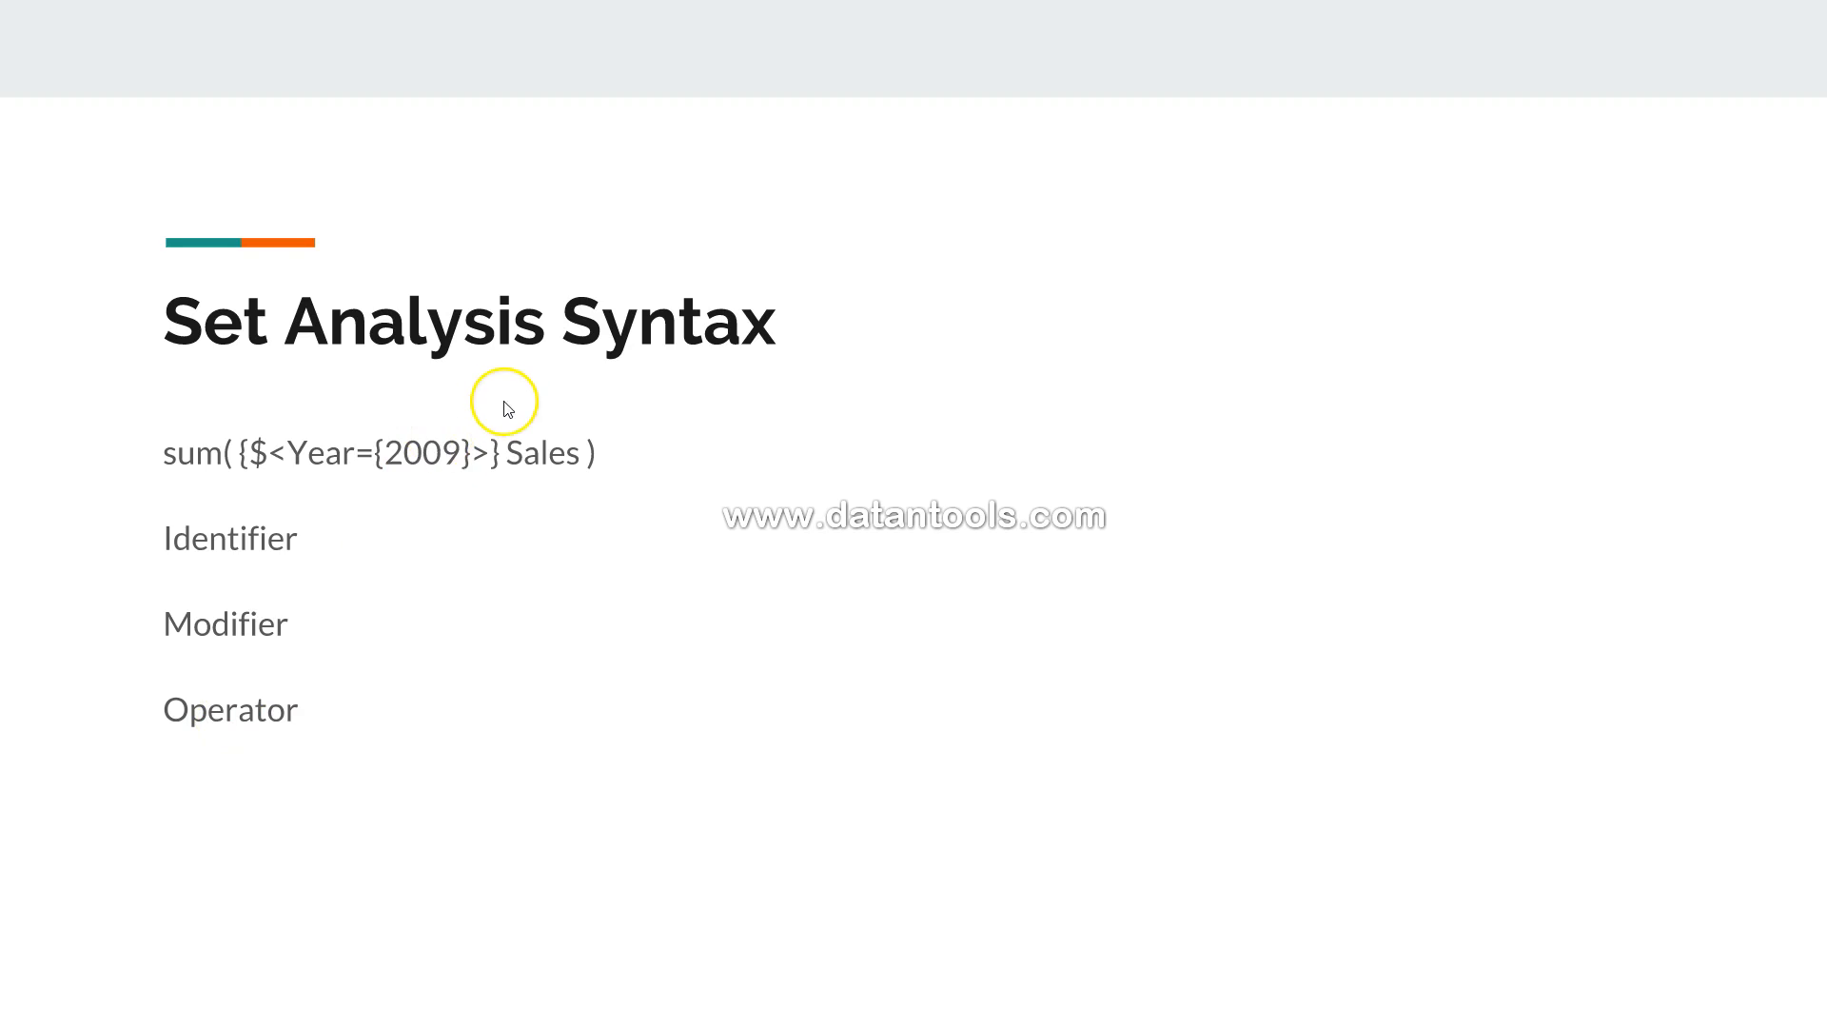
{"action": "mouse_move", "coordinate": [332, 475]}
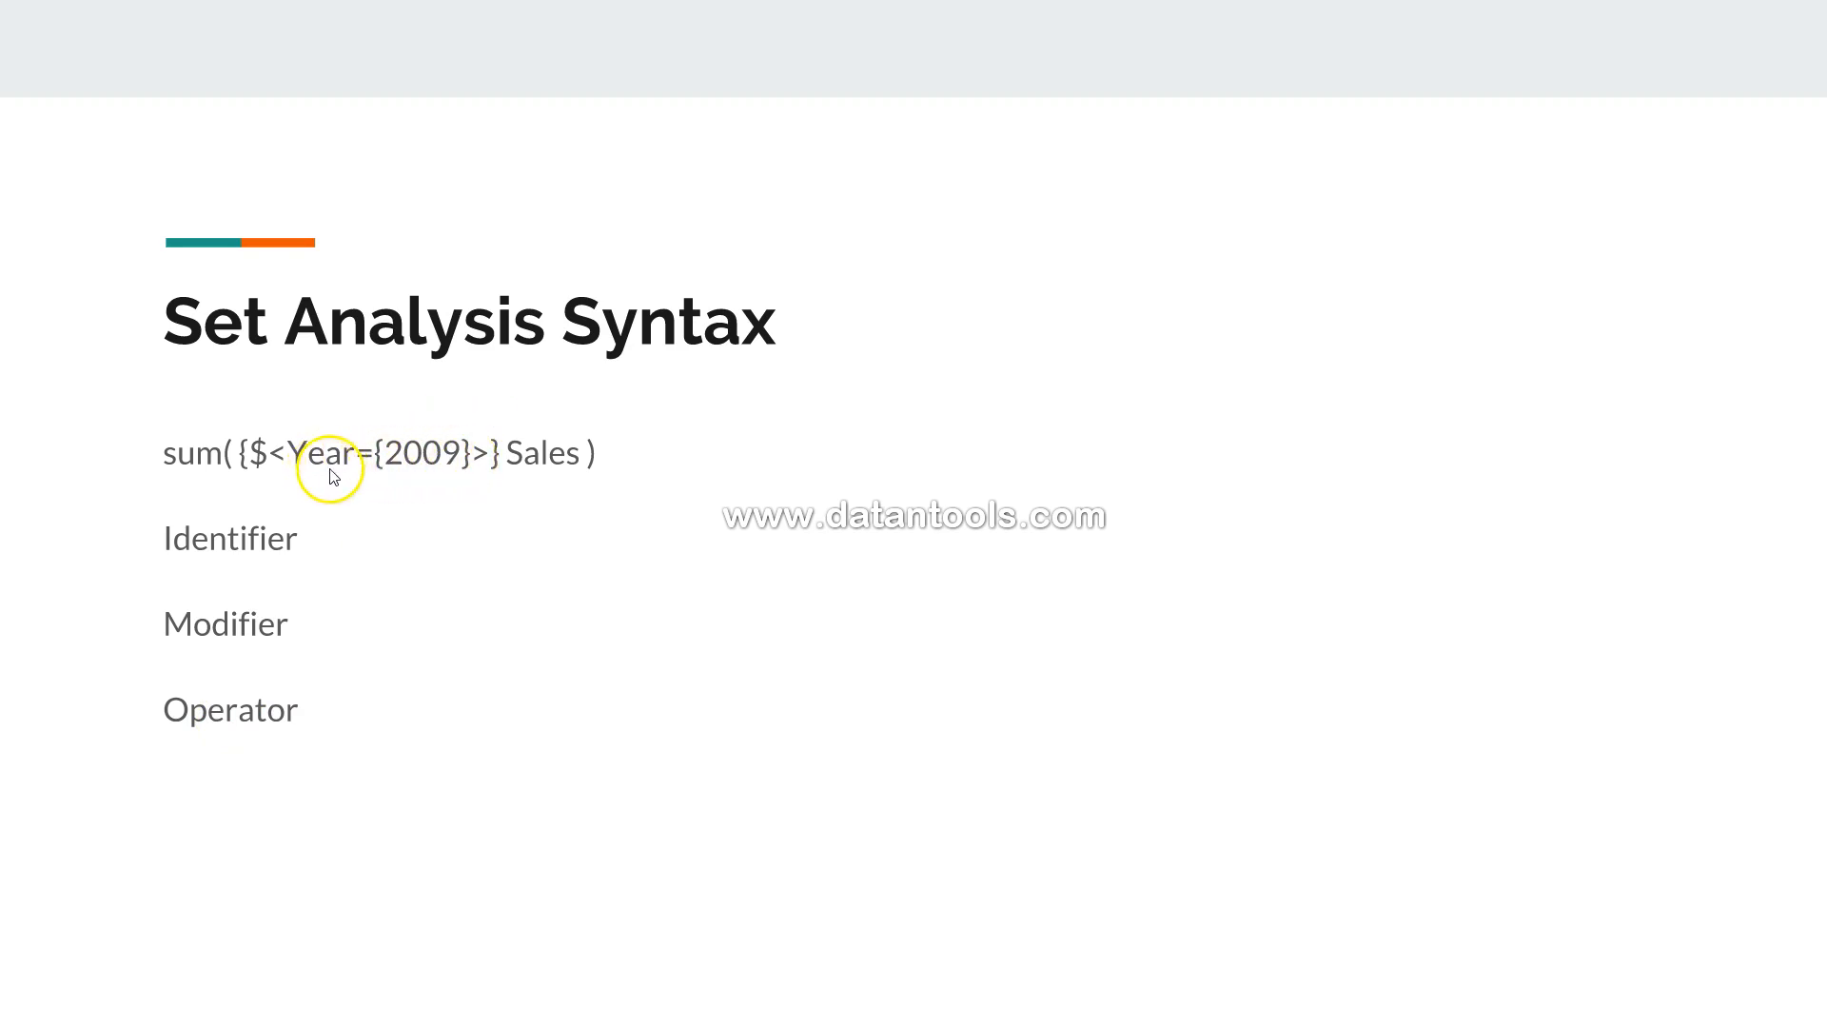
{"action": "mouse_move", "coordinate": [472, 472]}
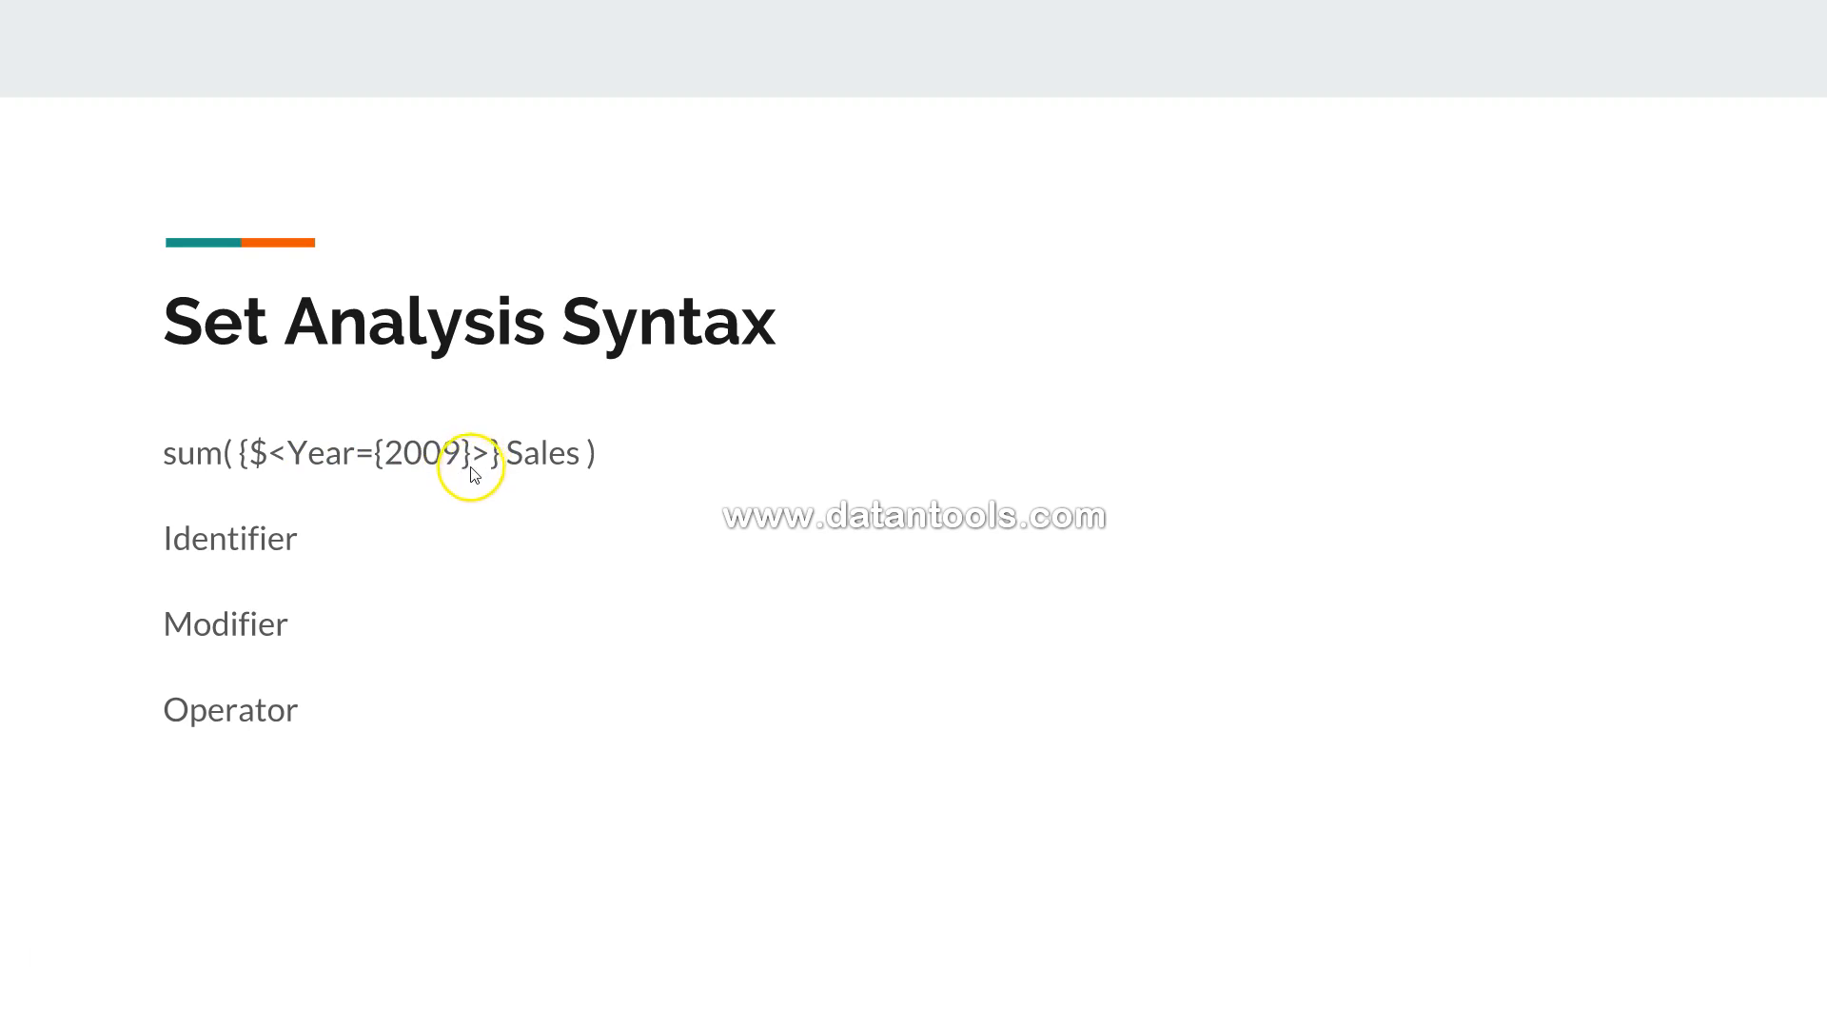
{"action": "mouse_move", "coordinate": [493, 465]}
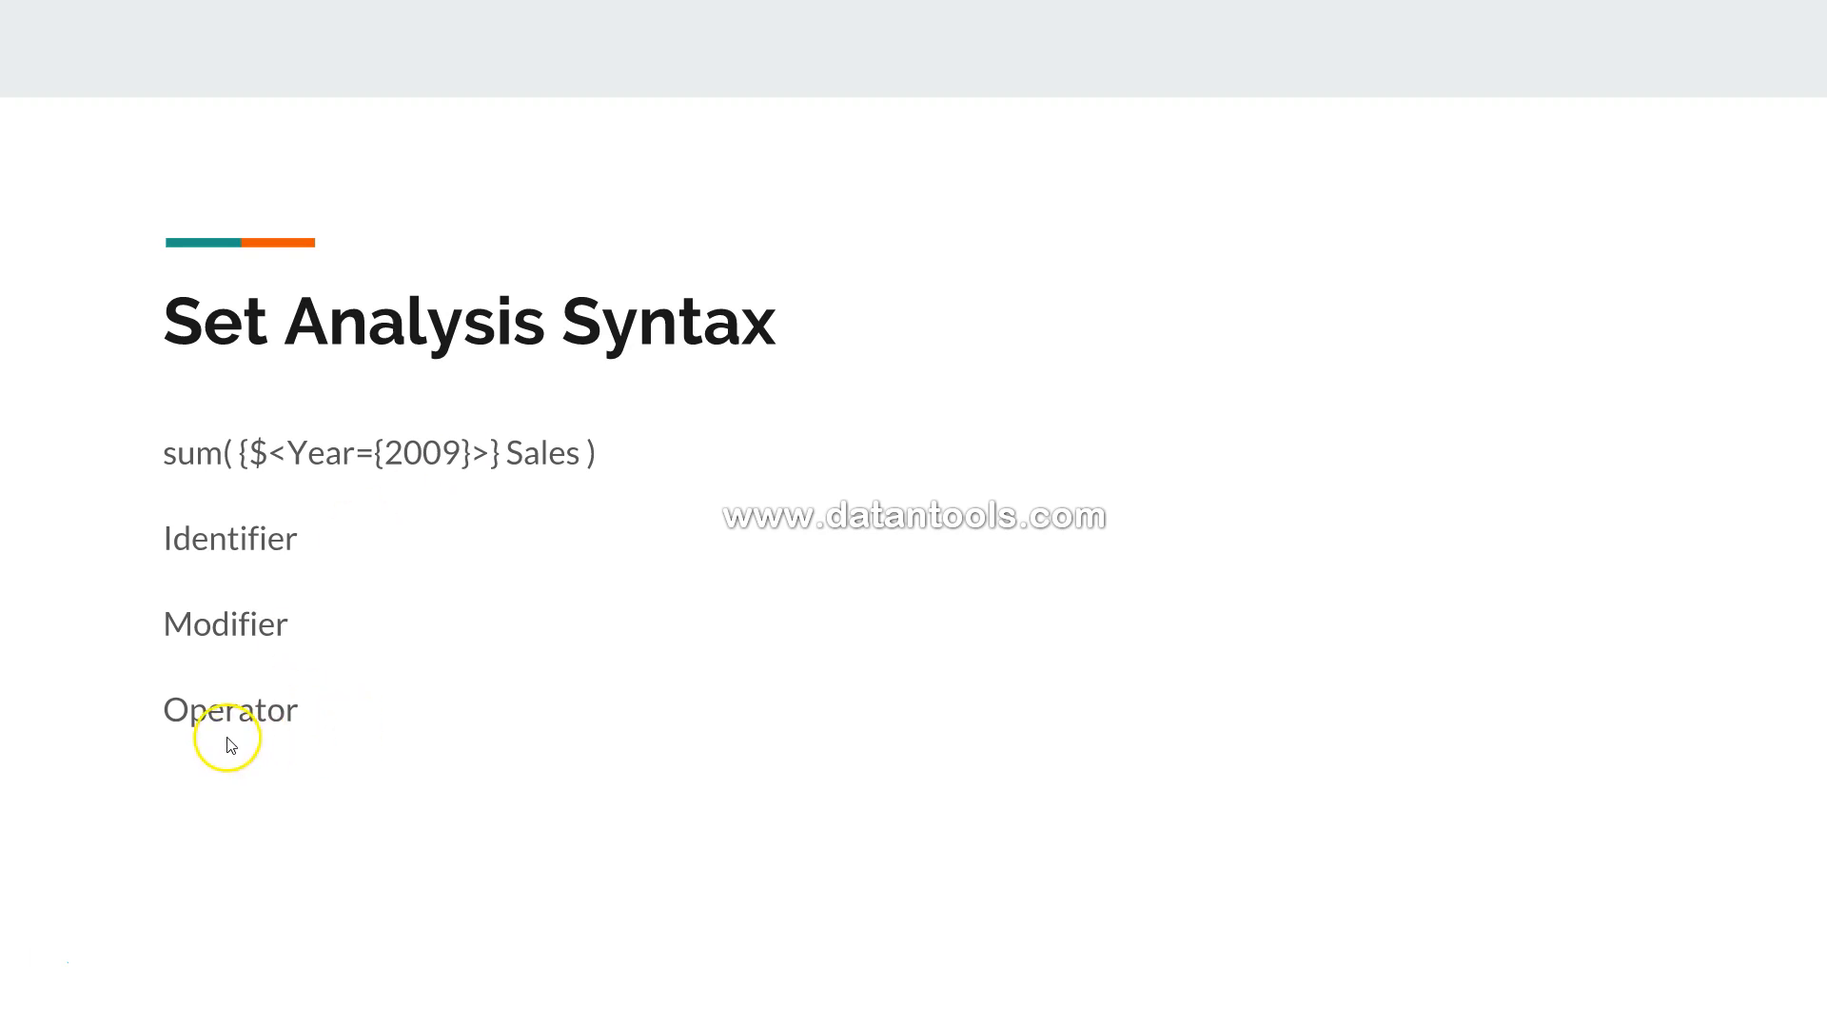
{"action": "mouse_move", "coordinate": [338, 712]}
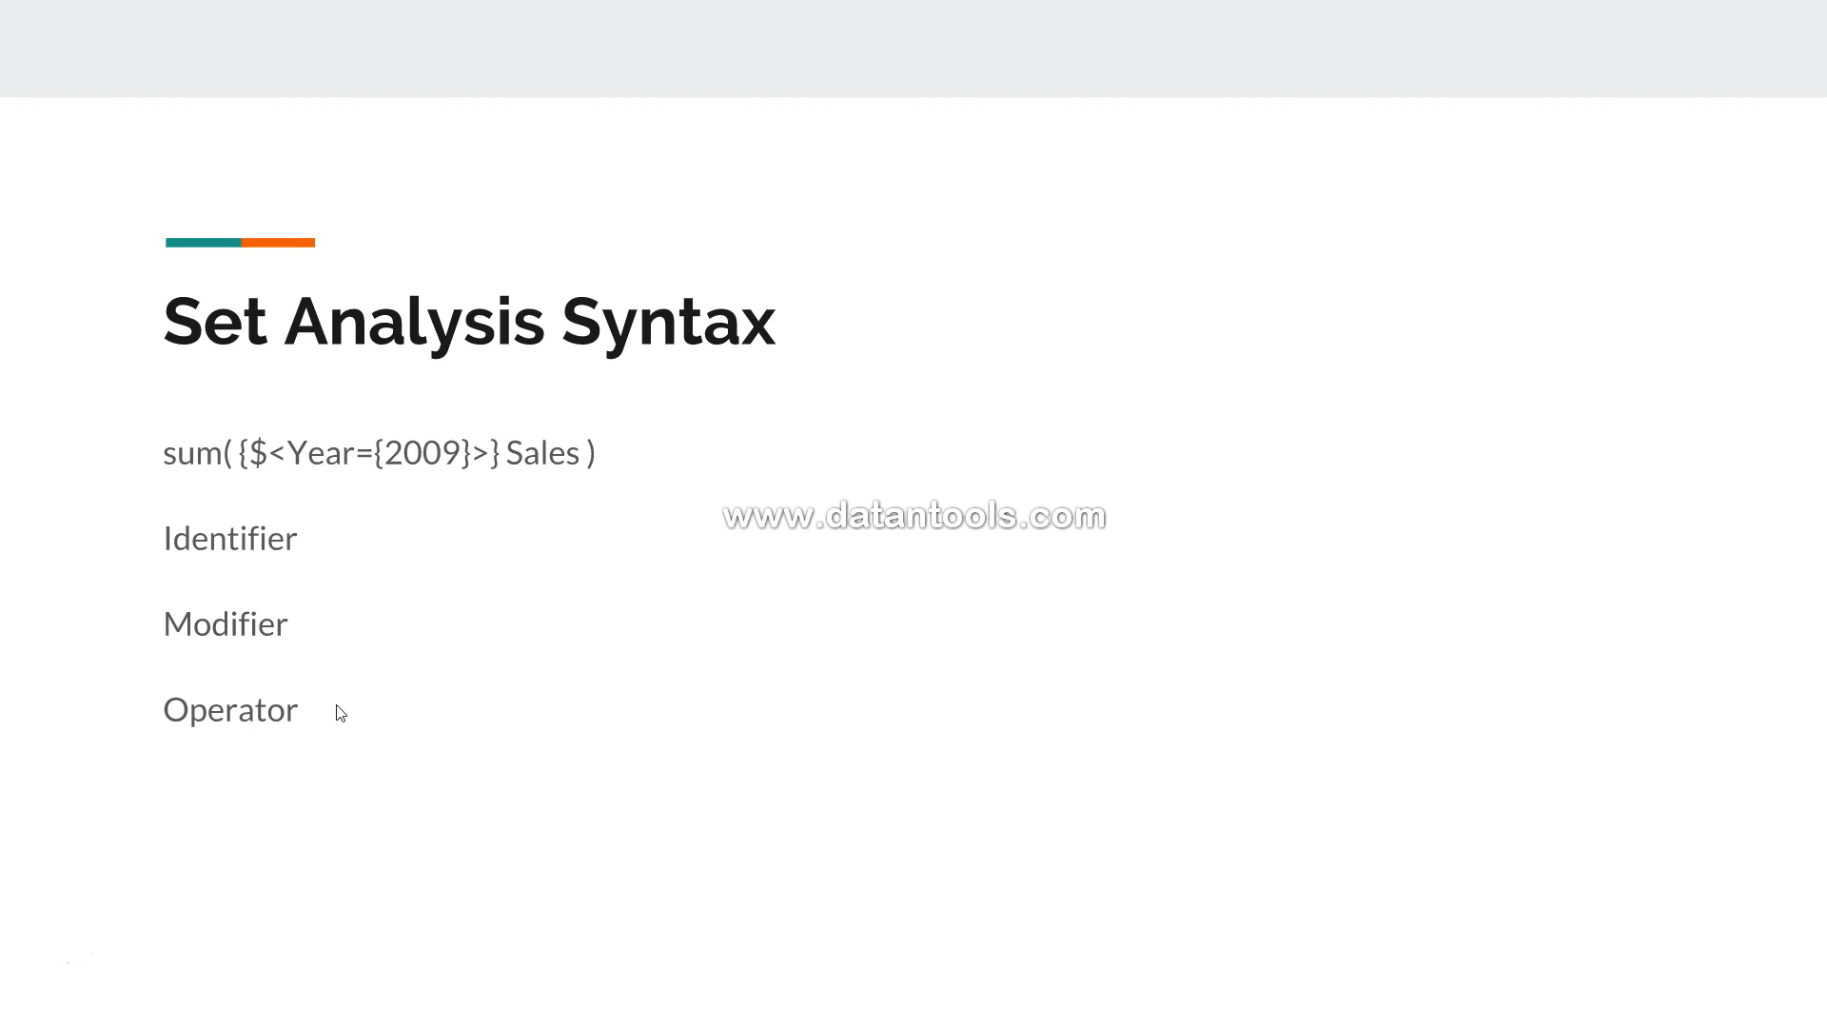
{"action": "mouse_move", "coordinate": [349, 726]}
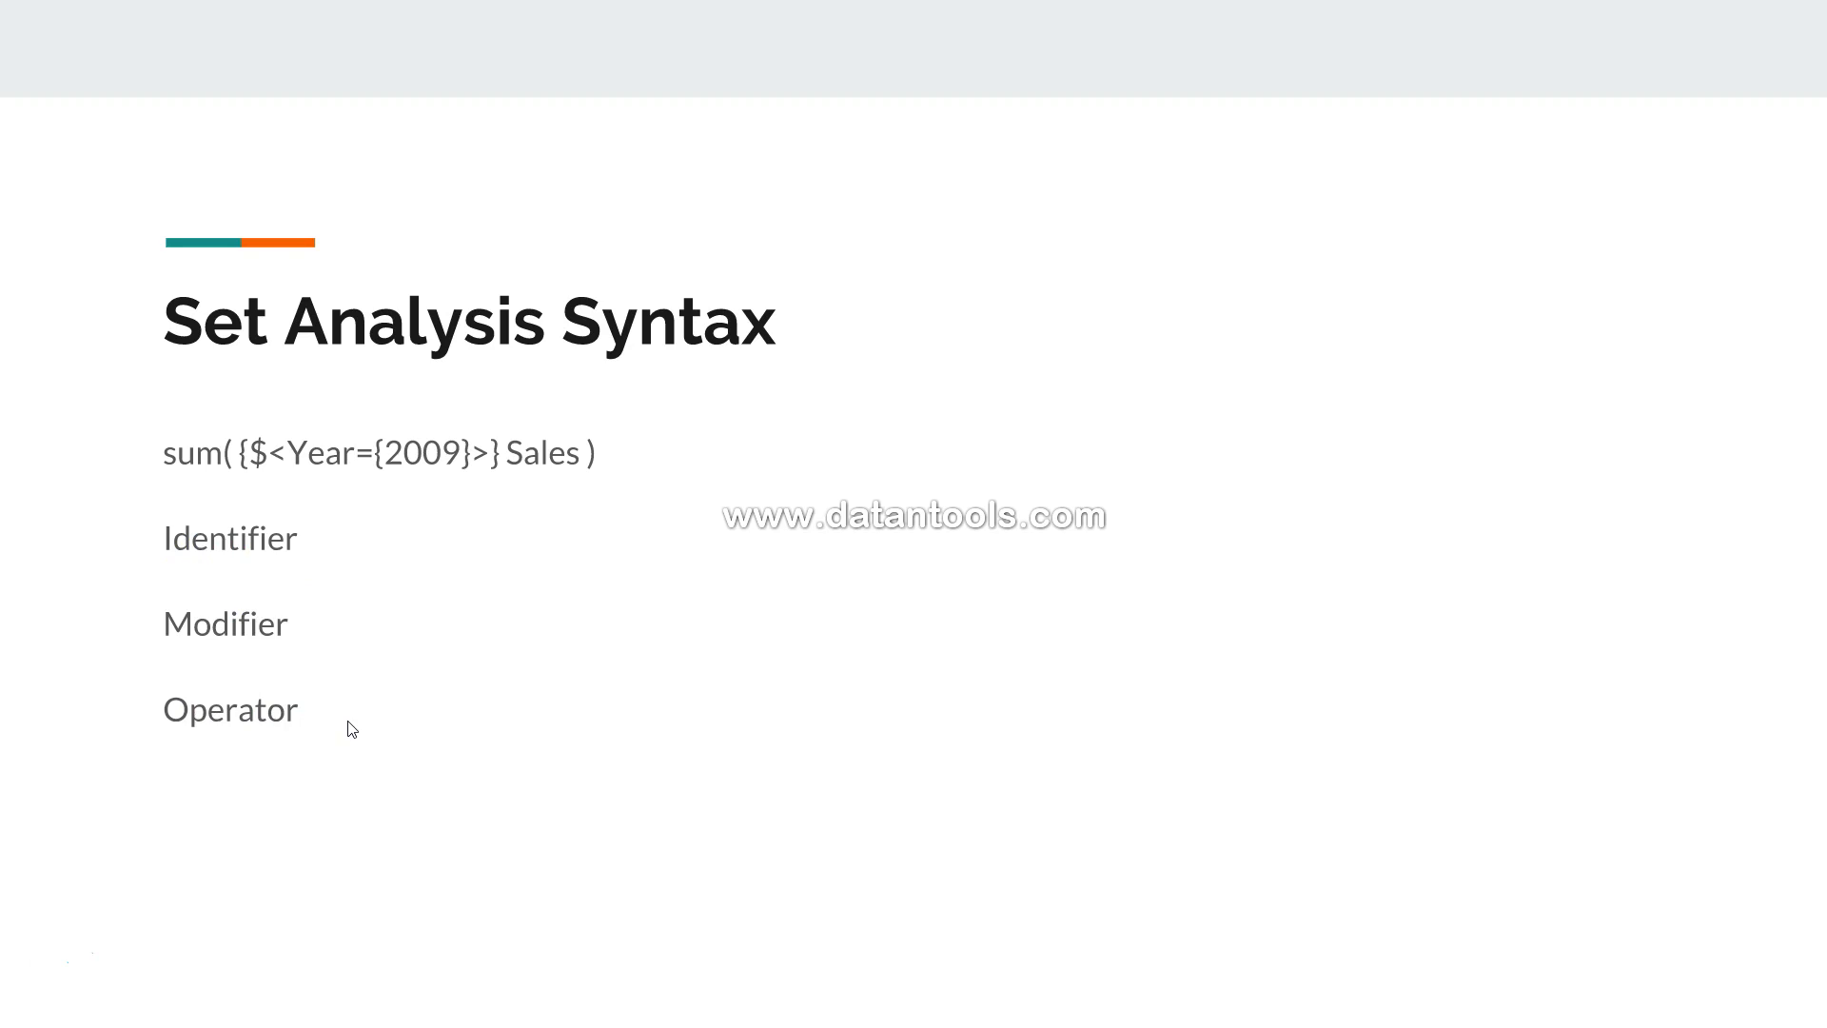